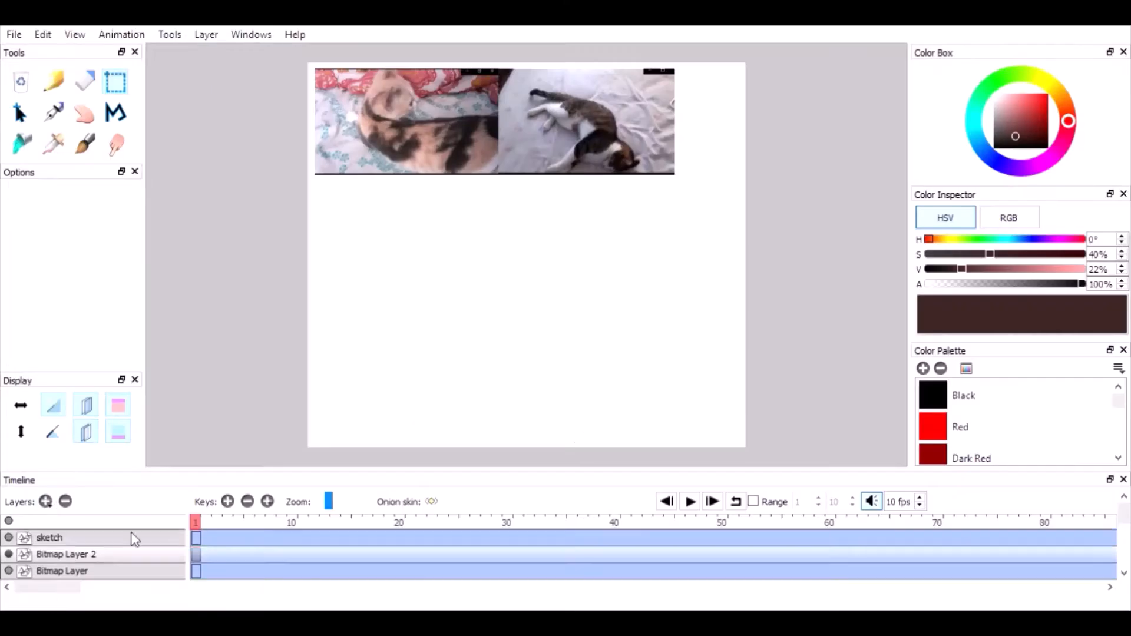
- Ink the cat's body outline in black over the red loaf-cat sketch
drag(404, 241, 584, 231)
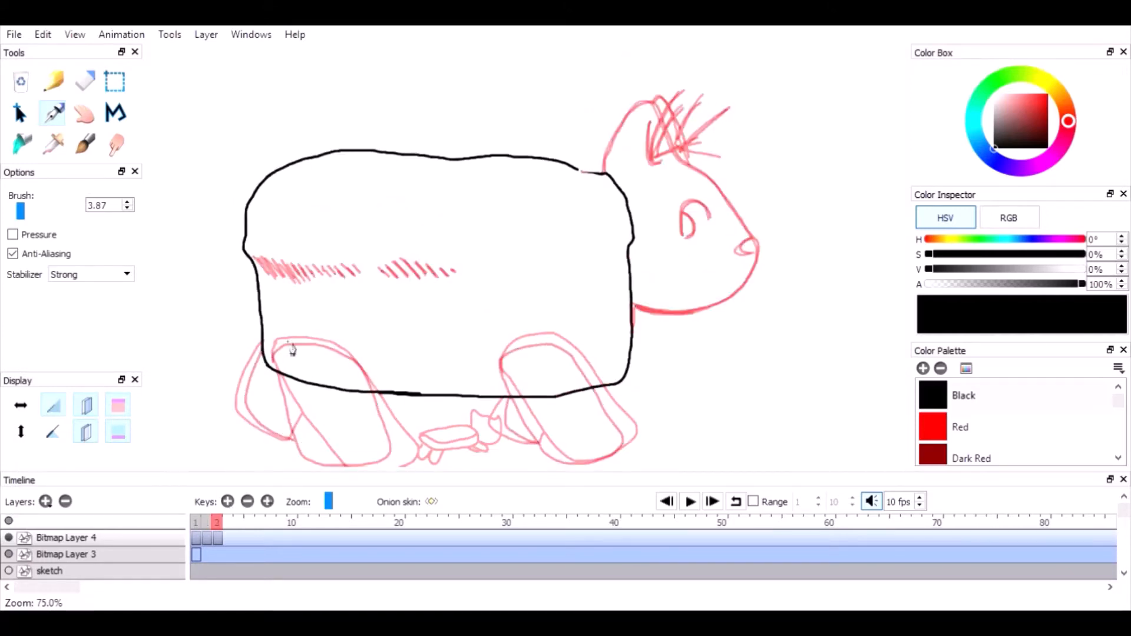
- Trace the cat's body, legs and head in black over this frame's red sketch, then advance
drag(288, 347, 591, 422)
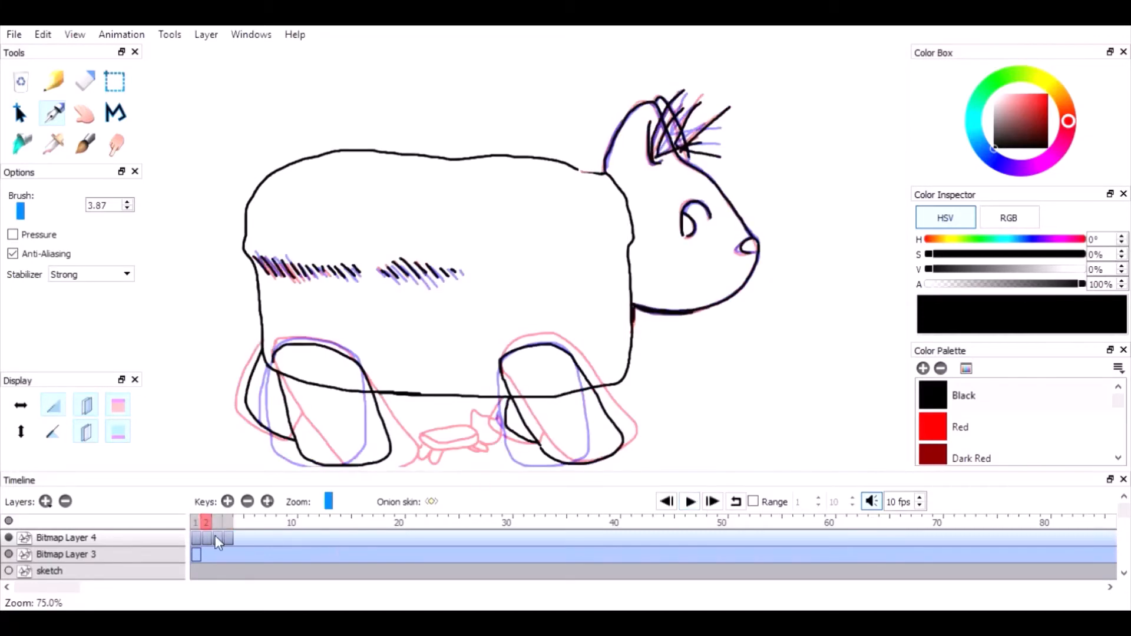
click(227, 522)
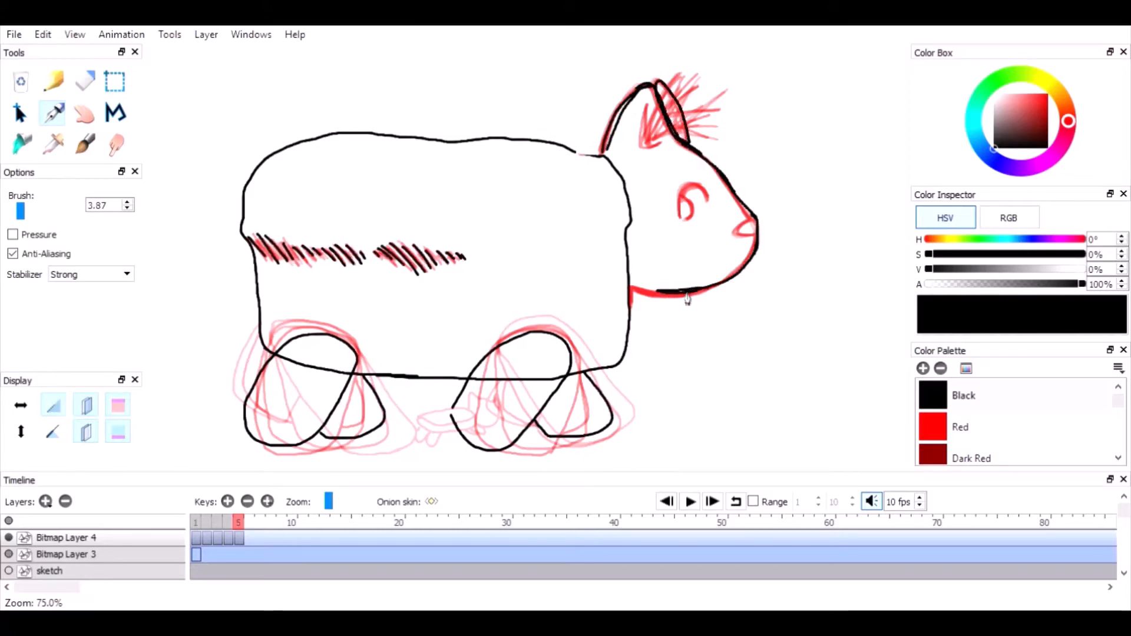
- Play back the walk cycle on loop, then stop it
click(688, 501)
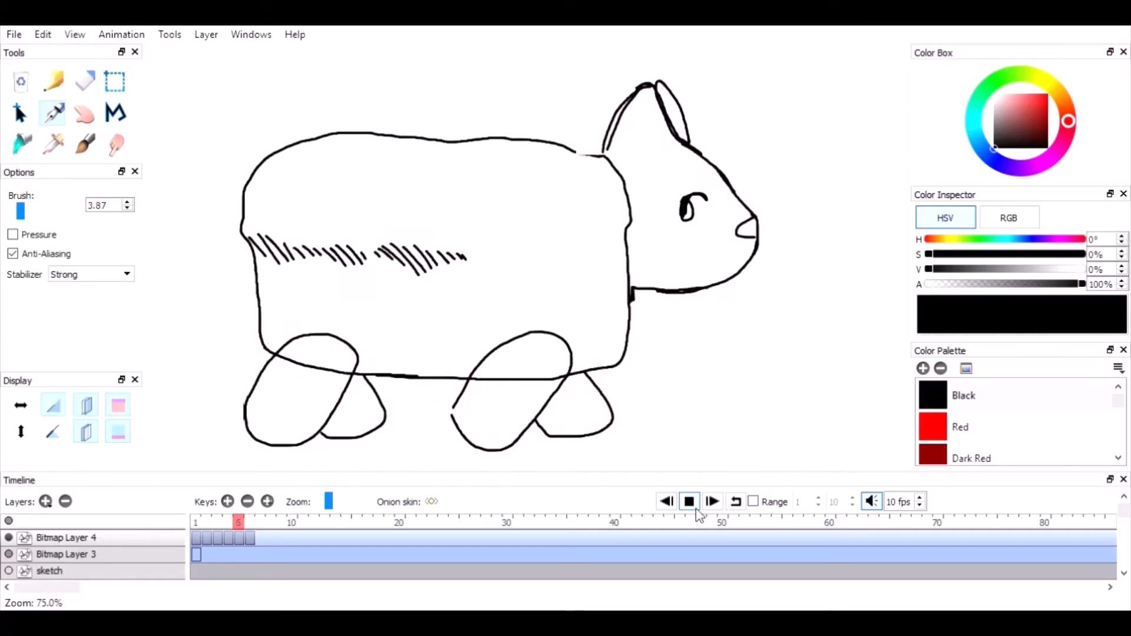
click(735, 501)
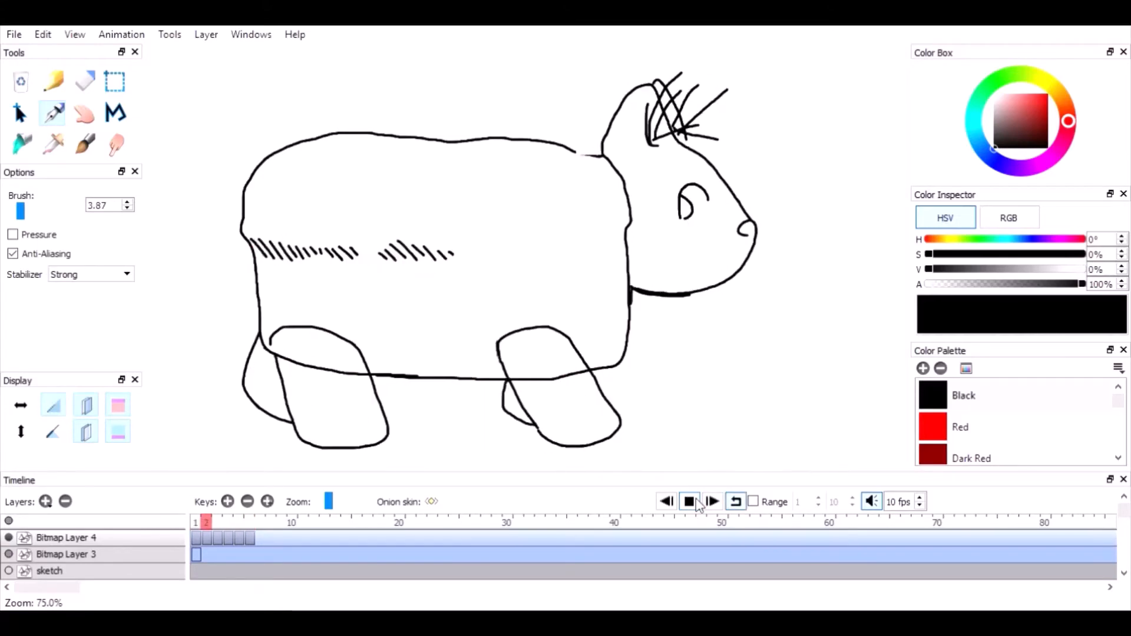
click(688, 502)
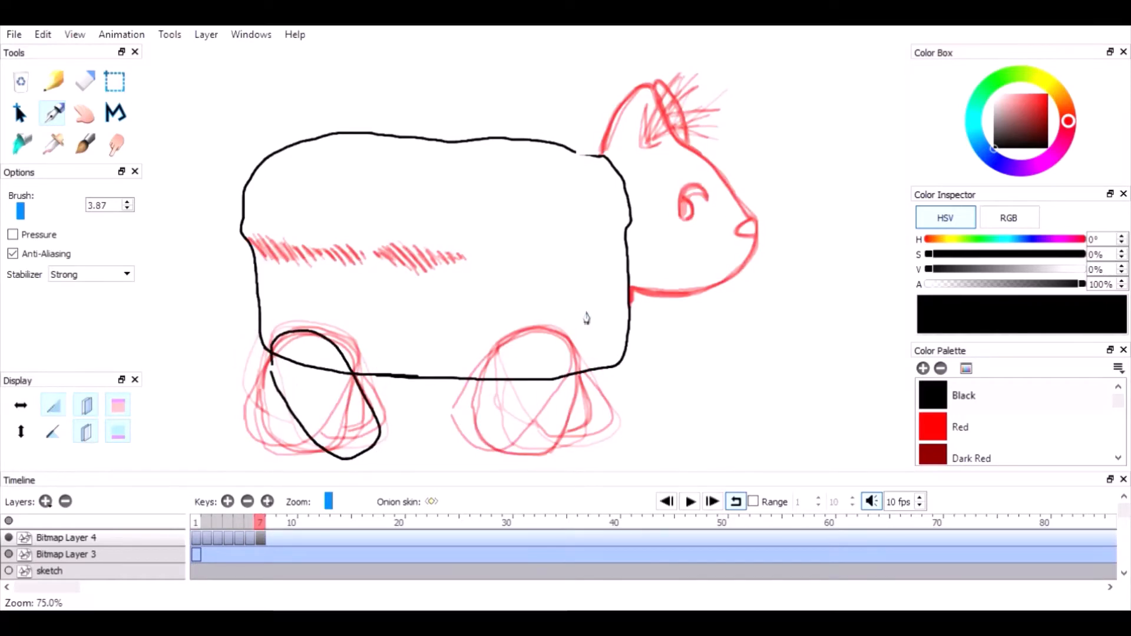
- Ink the cat's front leg and head on frames 6 and 7
drag(520, 339, 520, 443)
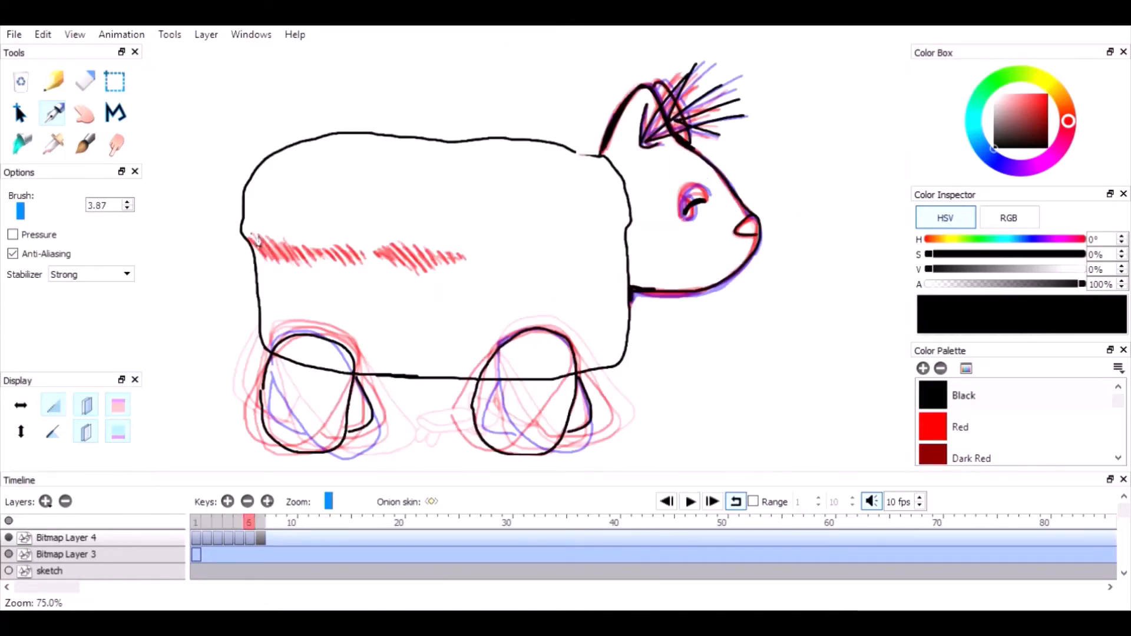
click(260, 522)
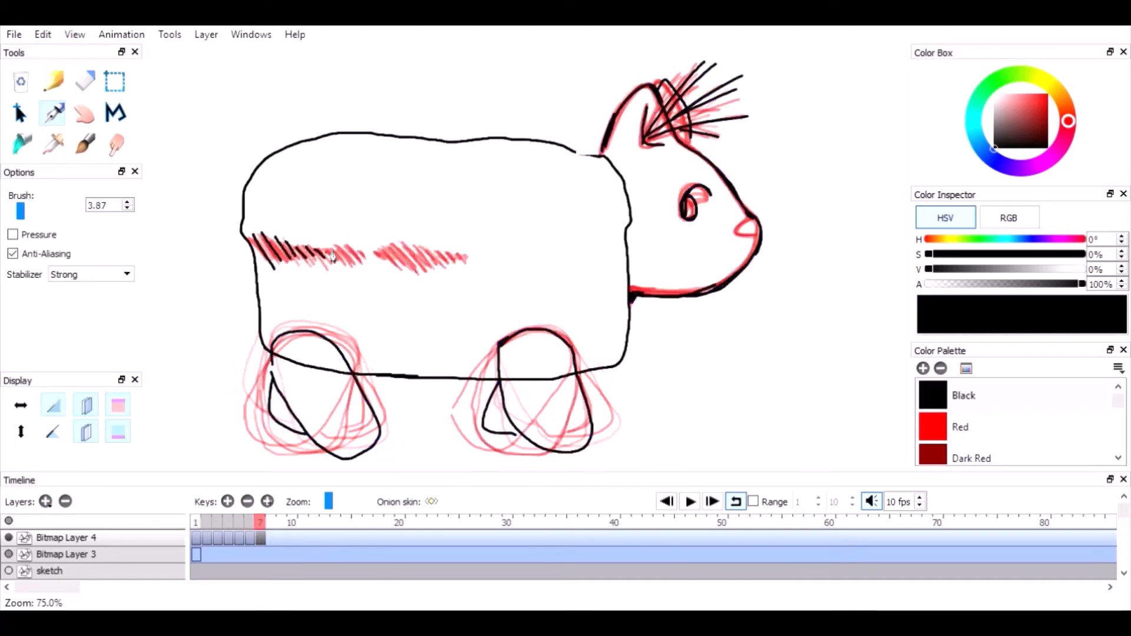
click(687, 501)
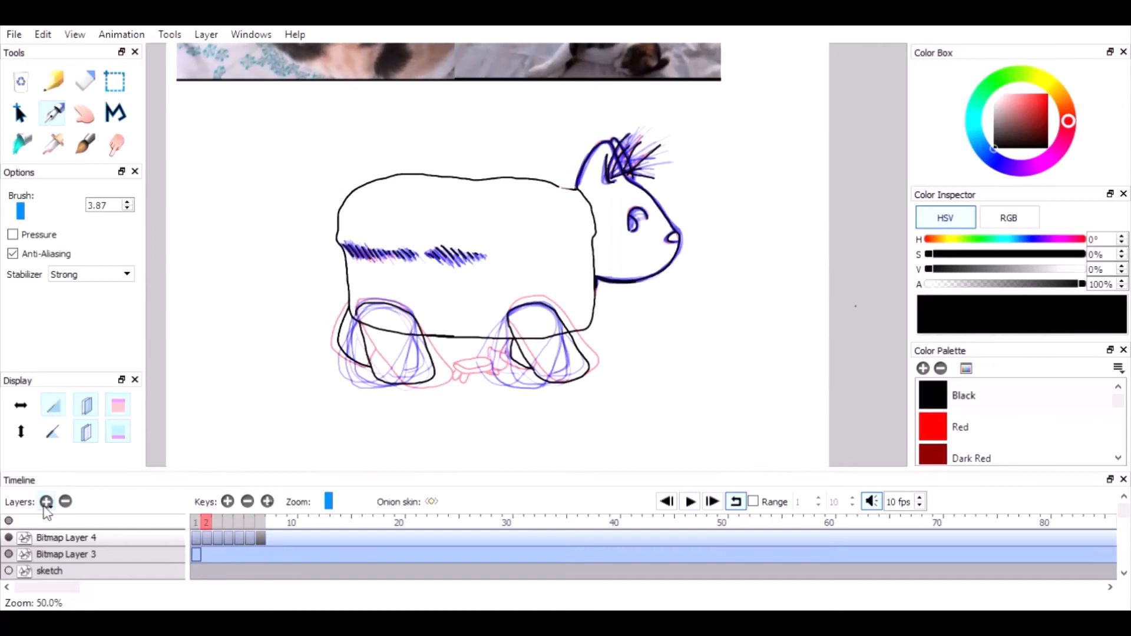
- Add Bitmap Layer 5 and ink the small turtle on frames 2–5
click(46, 501)
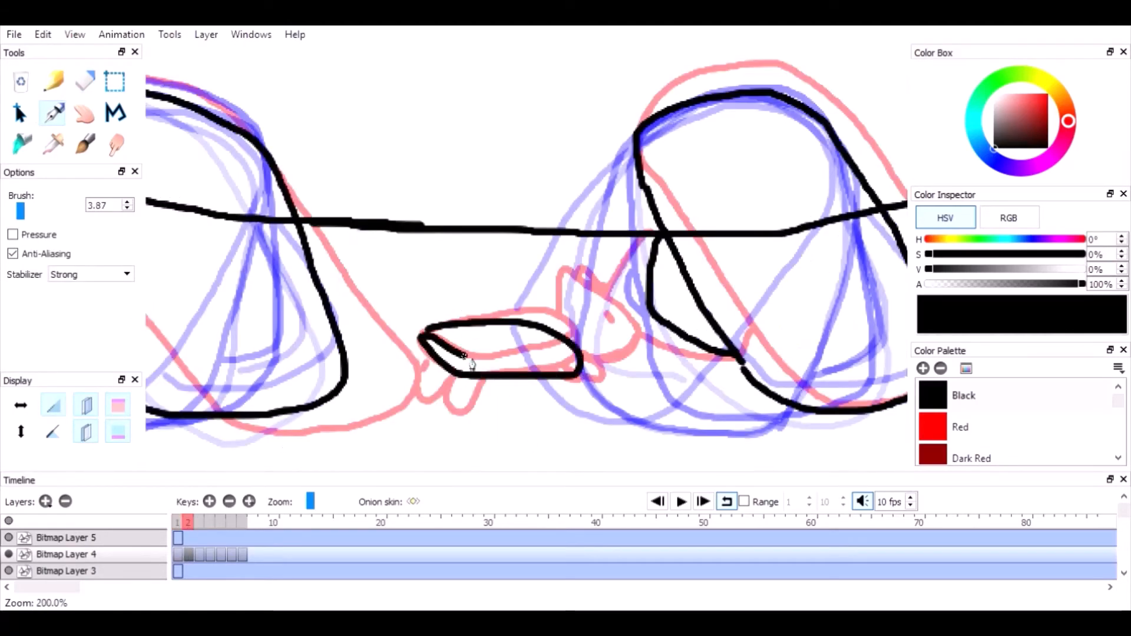
click(198, 522)
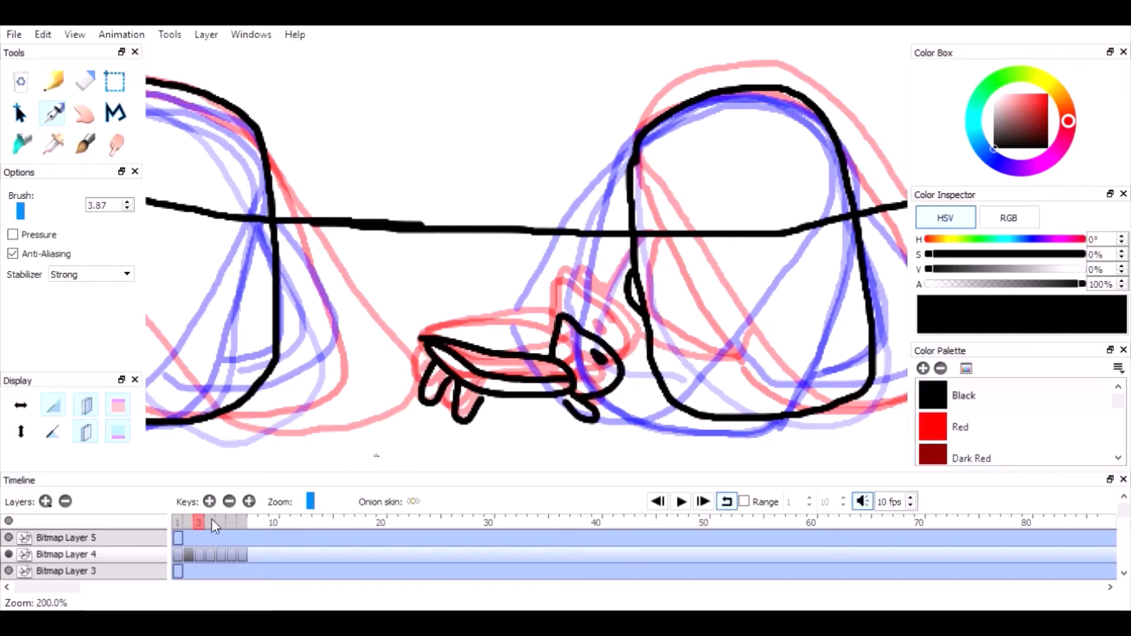
click(210, 522)
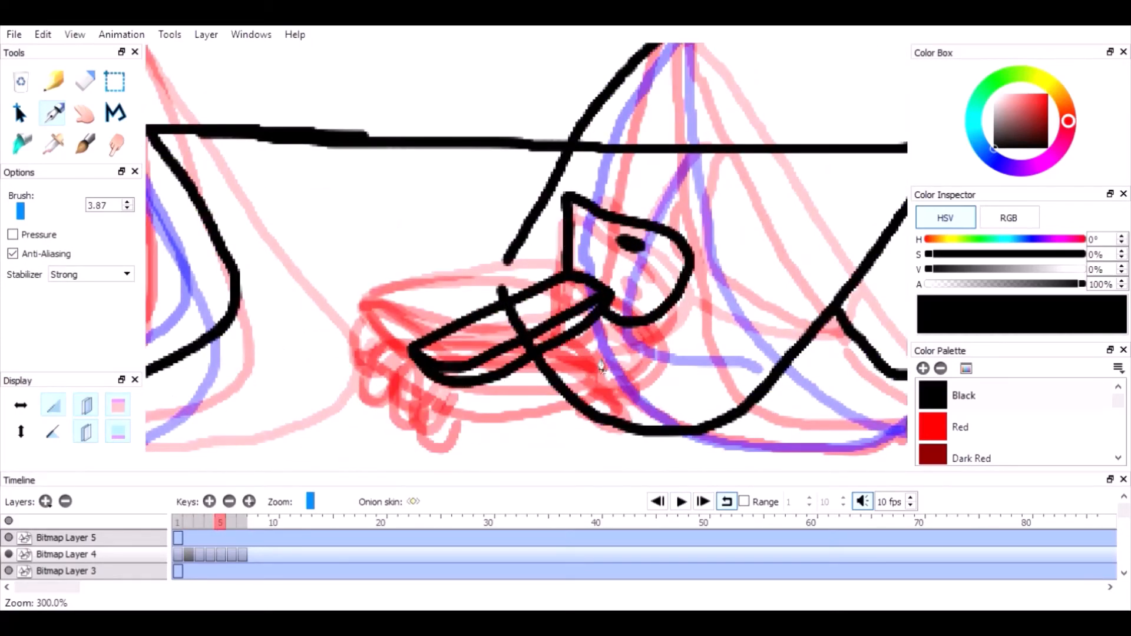
click(210, 523)
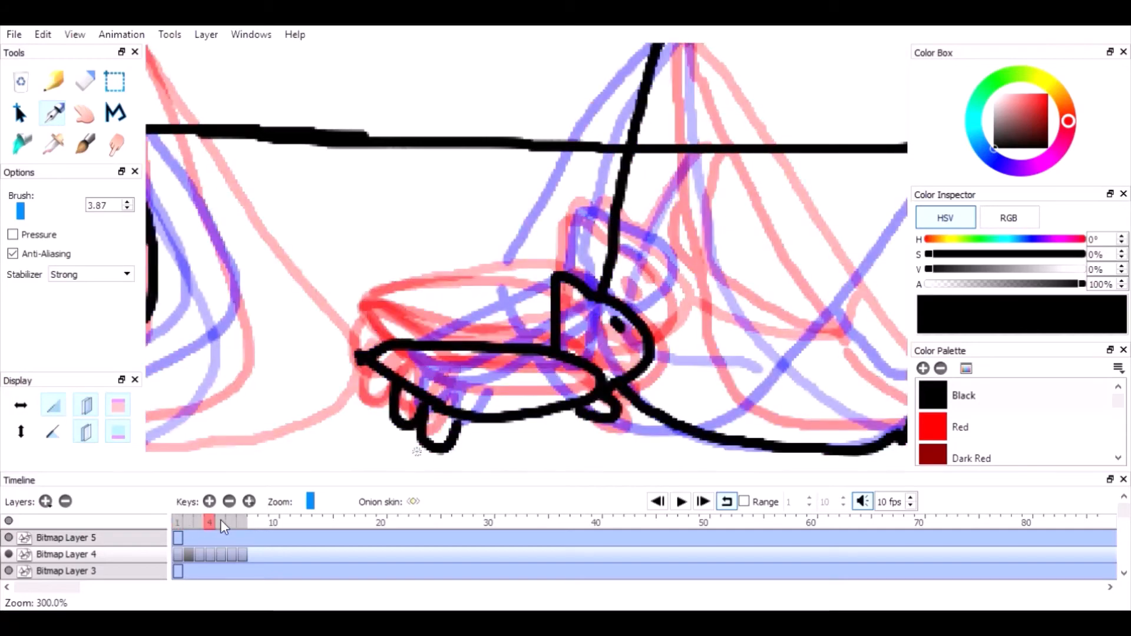
click(231, 523)
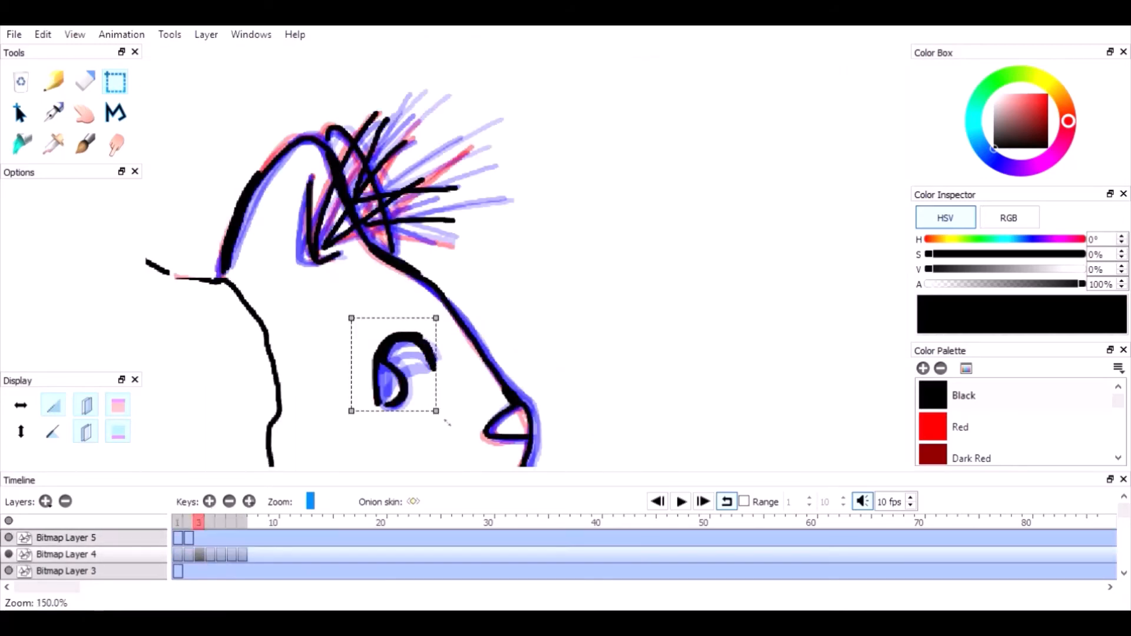
- Ink the cat's eye over the red sketch on frame 6
click(209, 537)
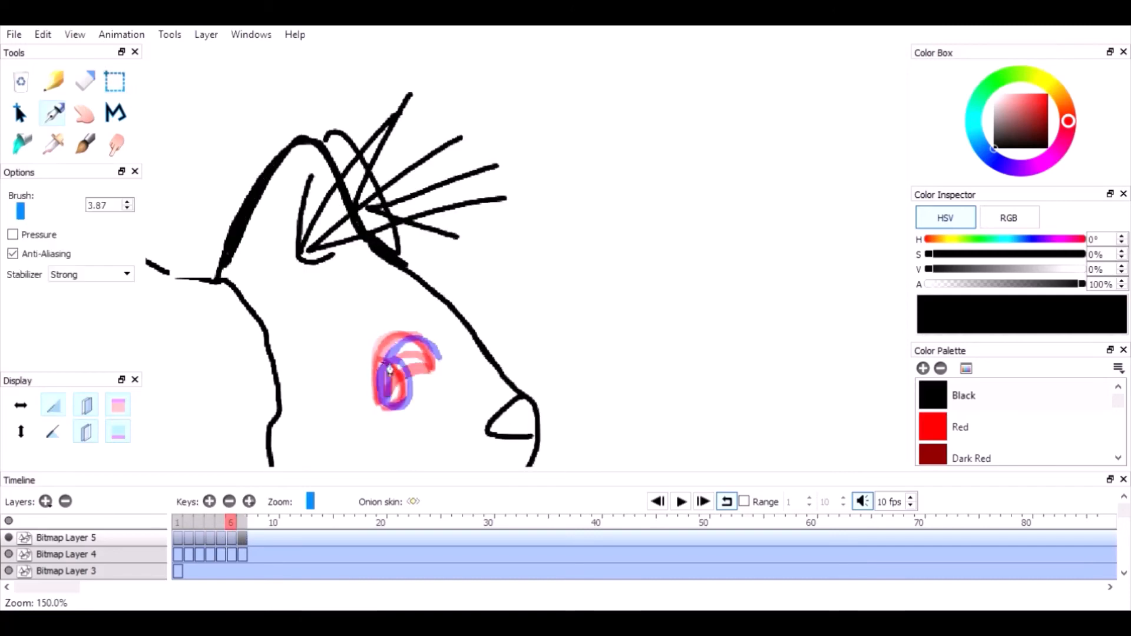
drag(389, 361, 407, 404)
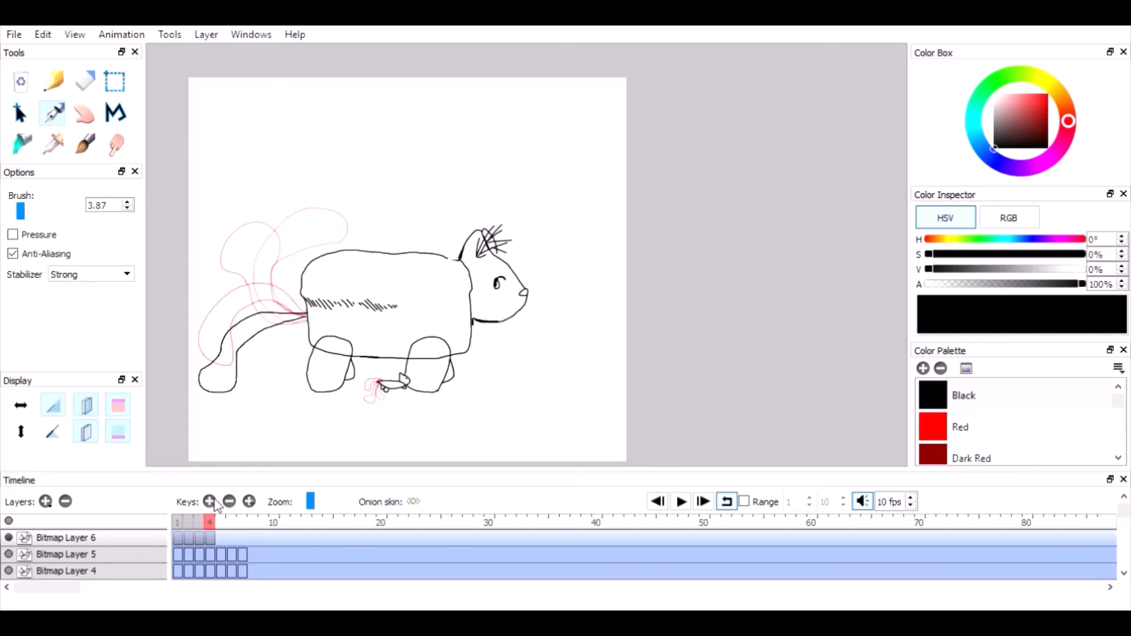
- Add a keyframe on Bitmap Layer 6 and draw shapes on frames 1 and 2
click(680, 501)
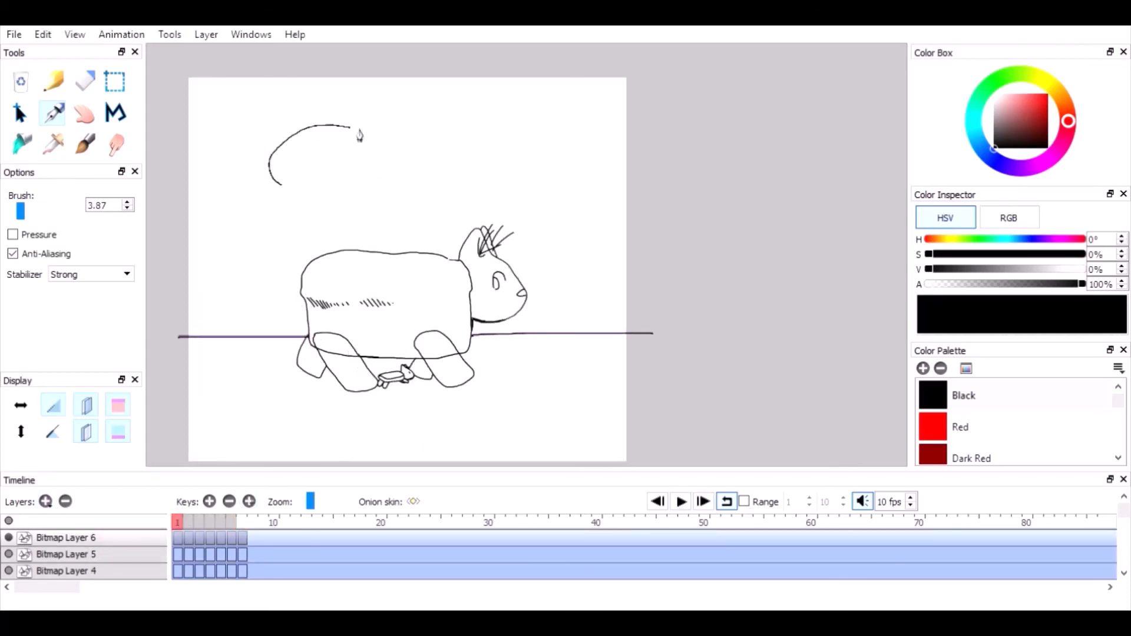
click(188, 523)
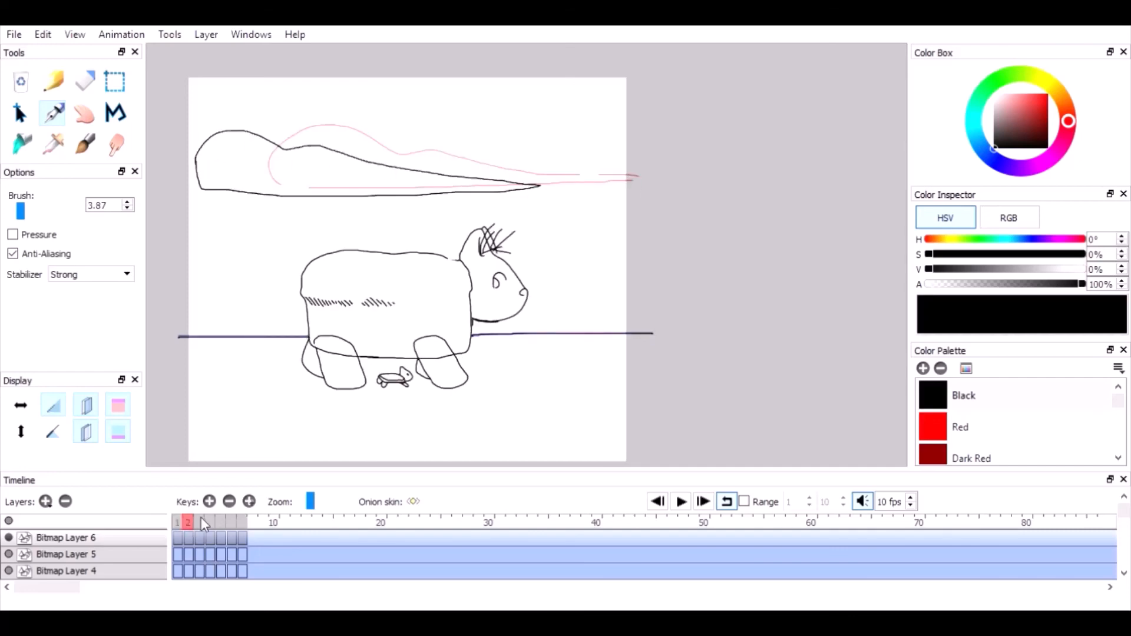